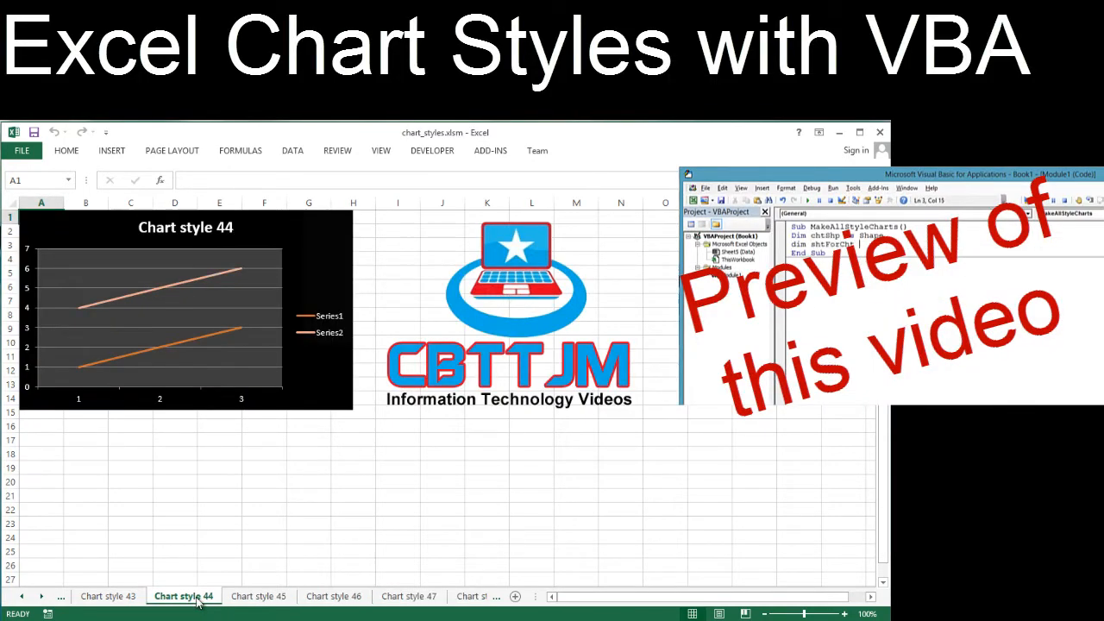
# - Browse the existing Chart style sheets, then switch to Module1 to start a new Sub
pyautogui.click(42, 597)
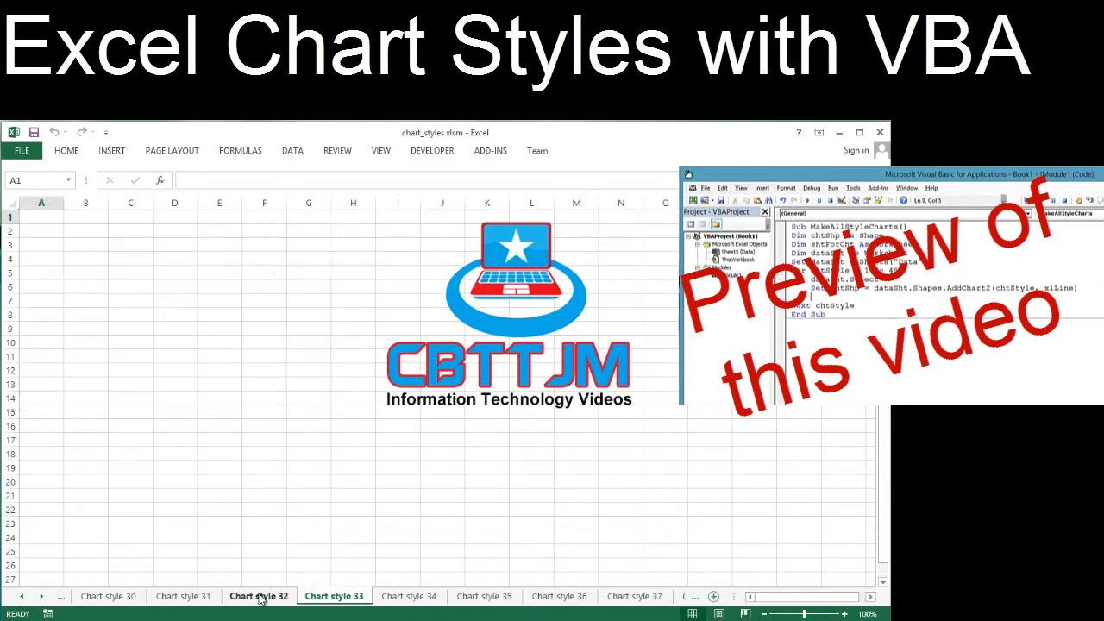
pyautogui.click(635, 597)
pyautogui.write('sub MakeA')
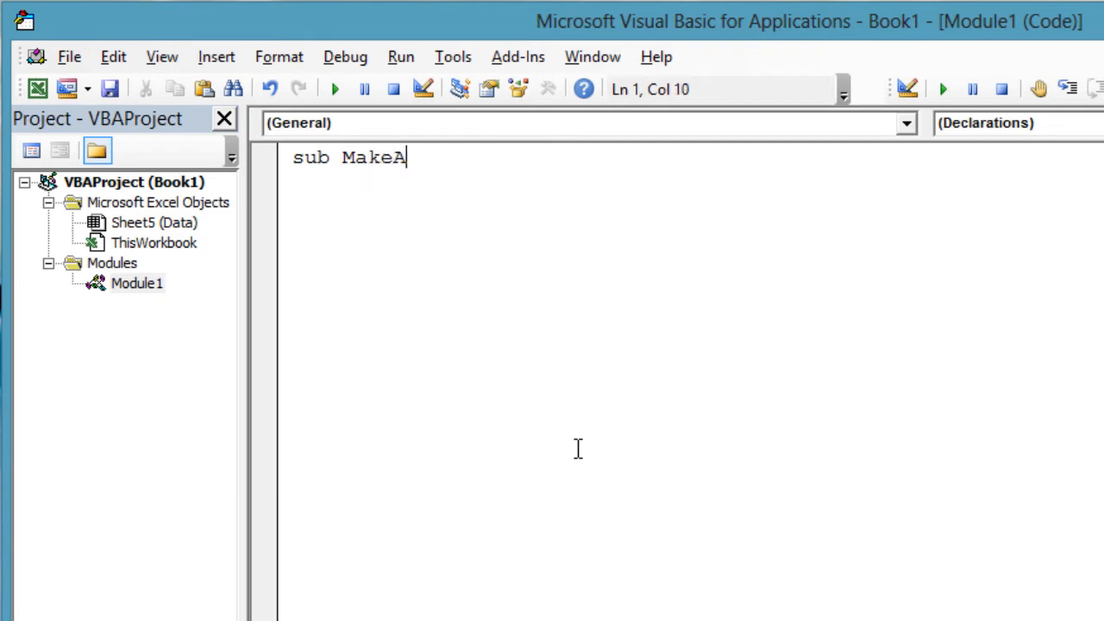
# - Declare Sub MakeAllStyleCharts with chtShp As Shape and shtForCht As Worksheet
pyautogui.write('llStyleCharts(')
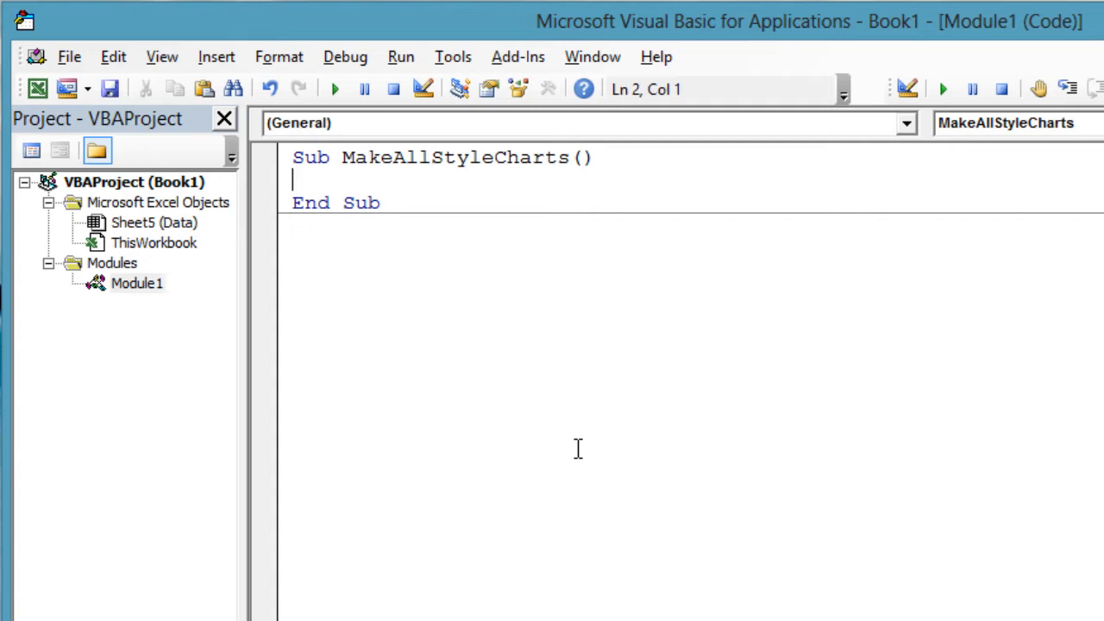
pyautogui.write('dim chtShp As Shape')
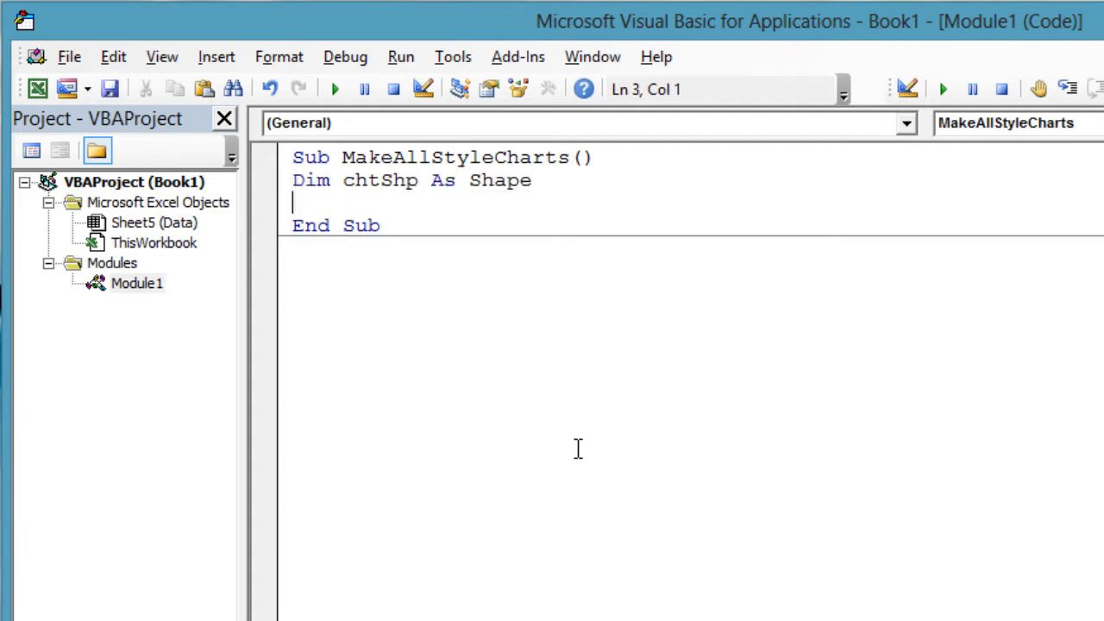
pyautogui.write('dim')
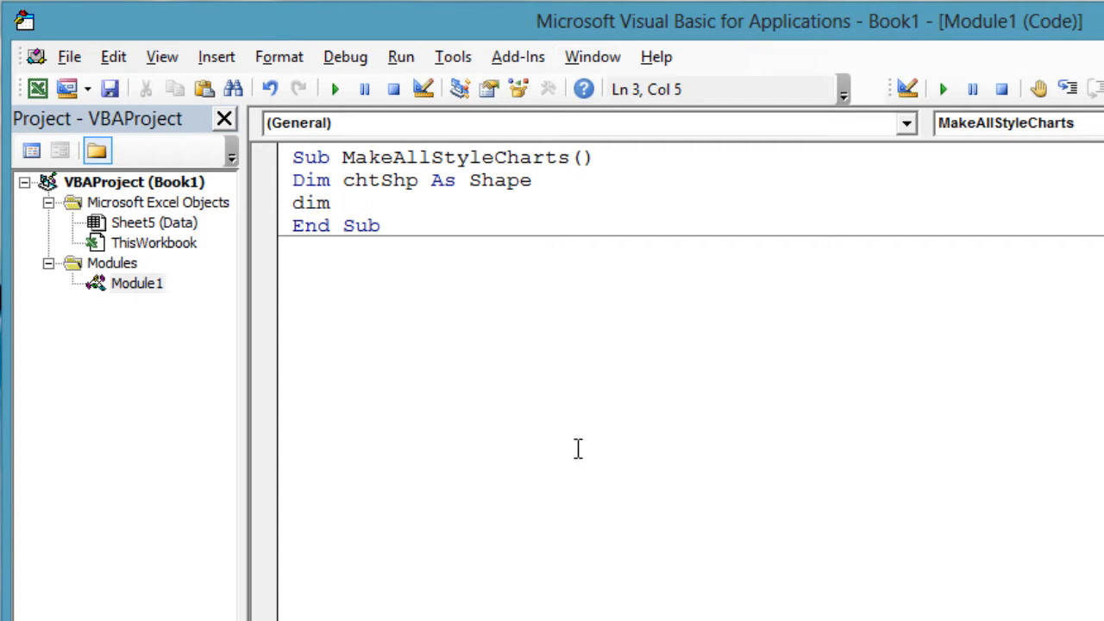
pyautogui.write('shtForCht')
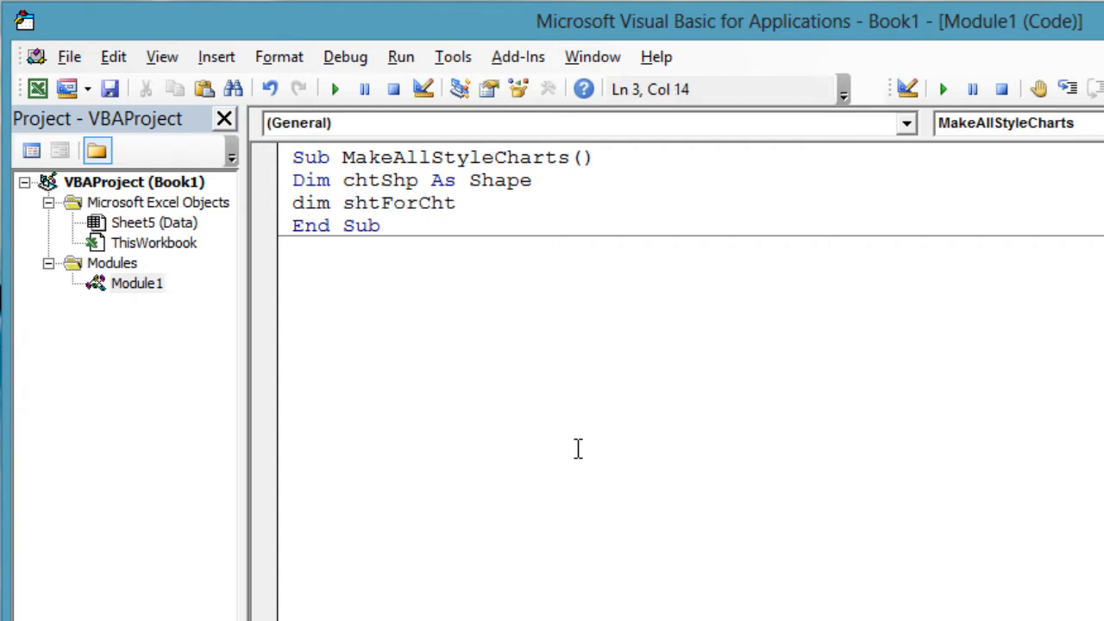
pyautogui.write('as worksh')
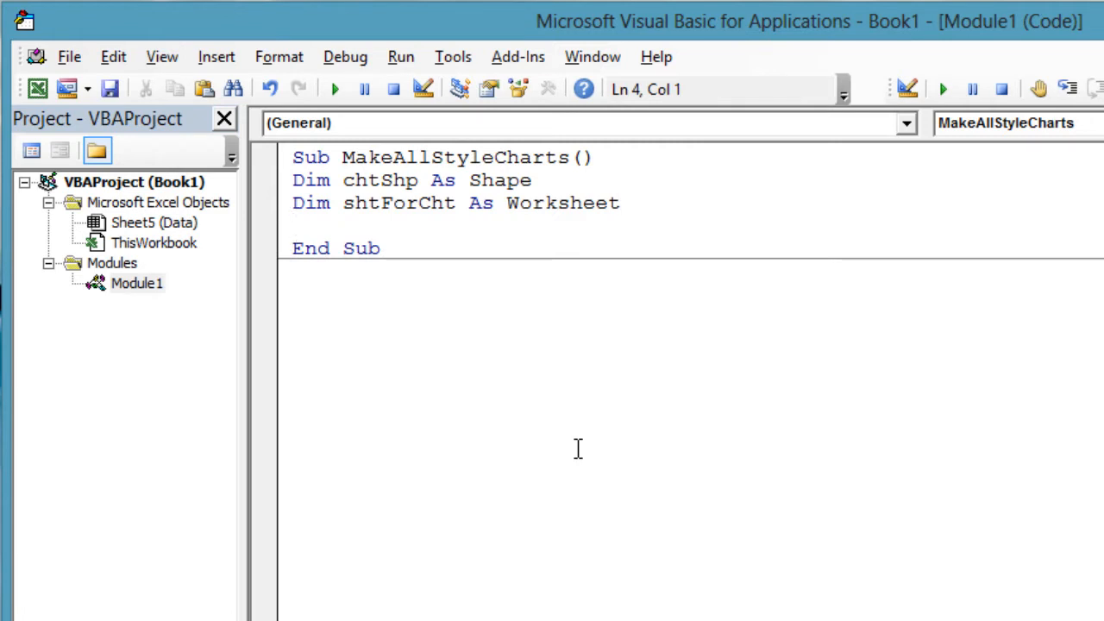
# - Declare dataSht As Worksheet and set it to Sheets("Data")
pyautogui.write('dim dataSht')
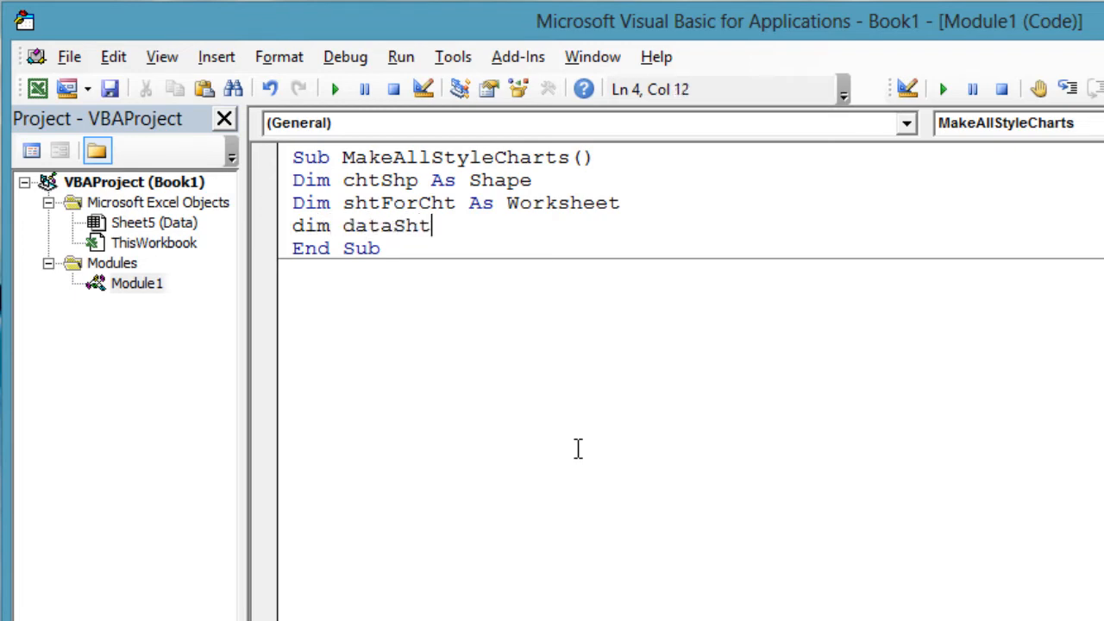
pyautogui.write('as worksh')
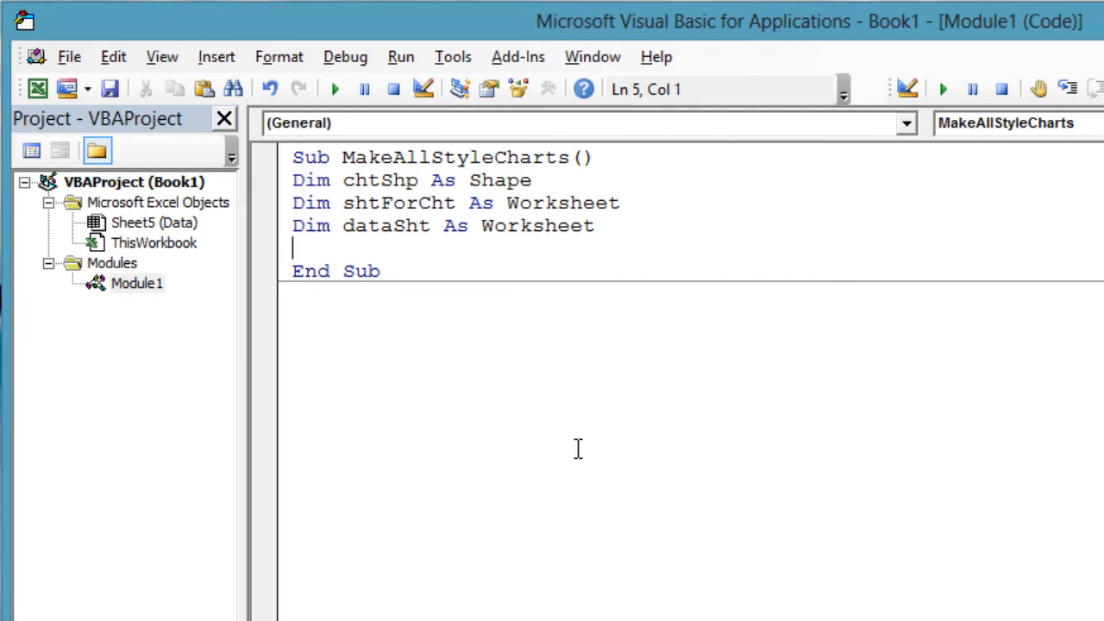
pyautogui.write('set')
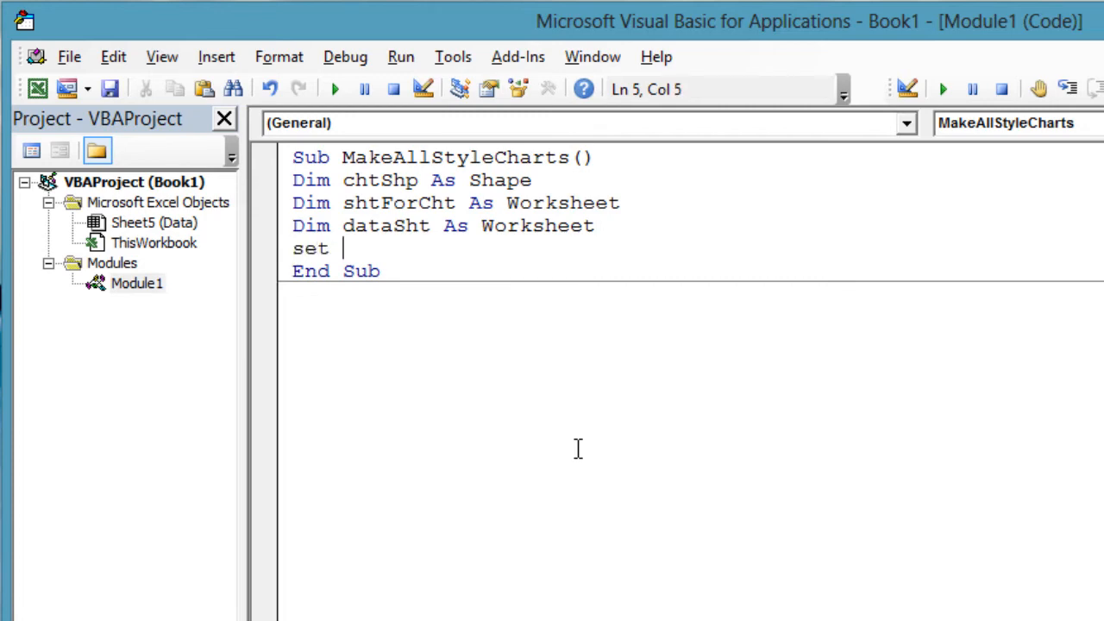
pyautogui.write('dataSht = Sheets("Data')
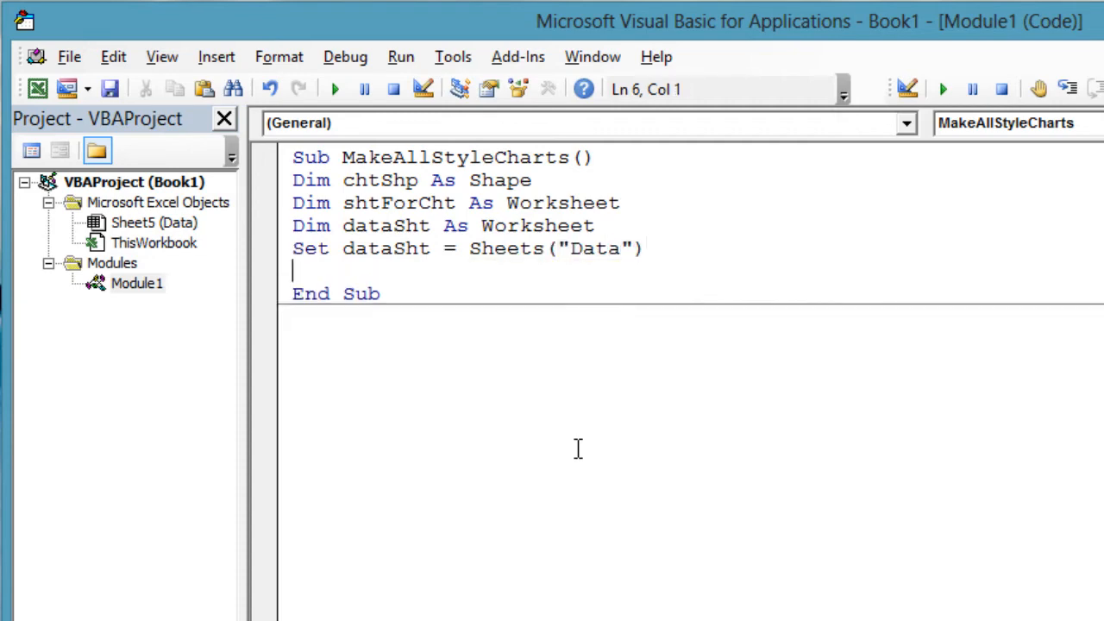
# - Write the loop For chtStyle = 1 To 48 … Next chtStyle
pyautogui.write('for c')
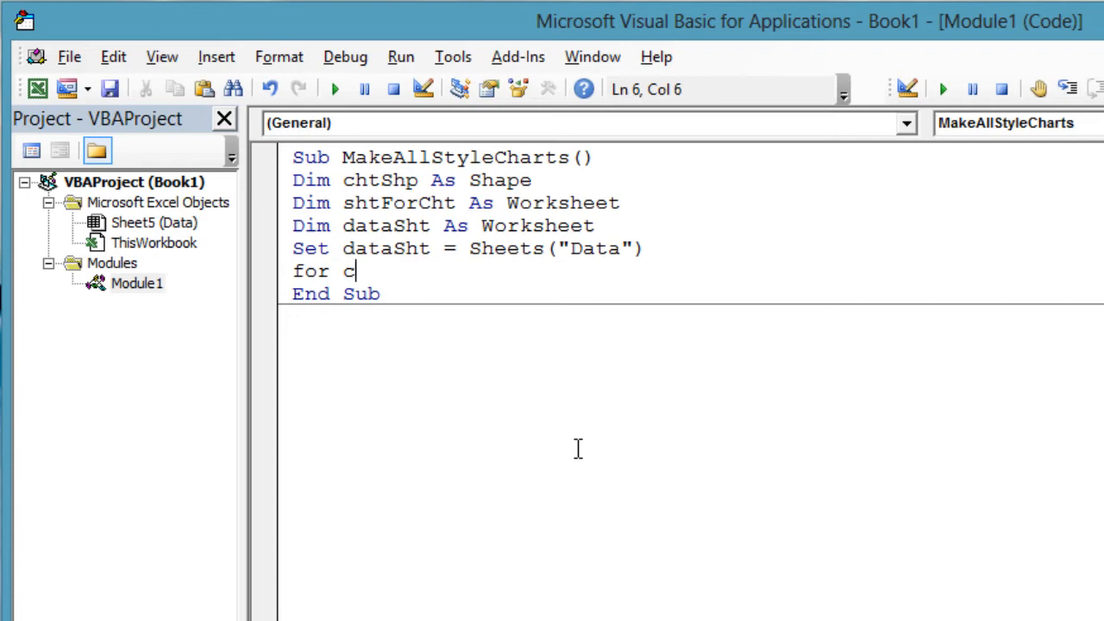
pyautogui.write('htStyle')
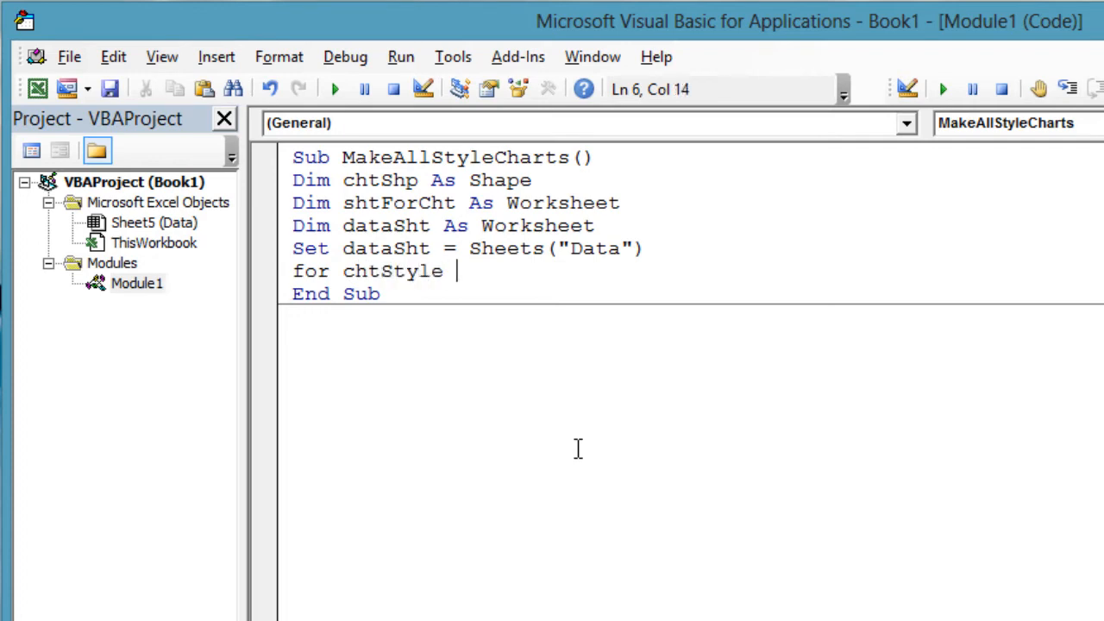
pyautogui.write('= 1 to 4')
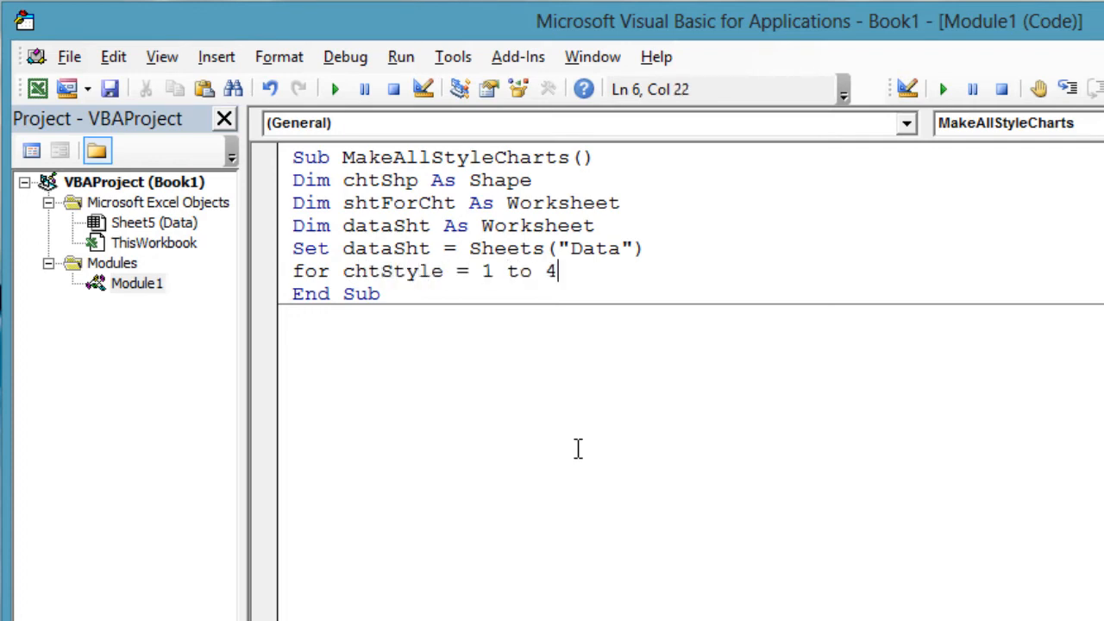
pyautogui.write('8')
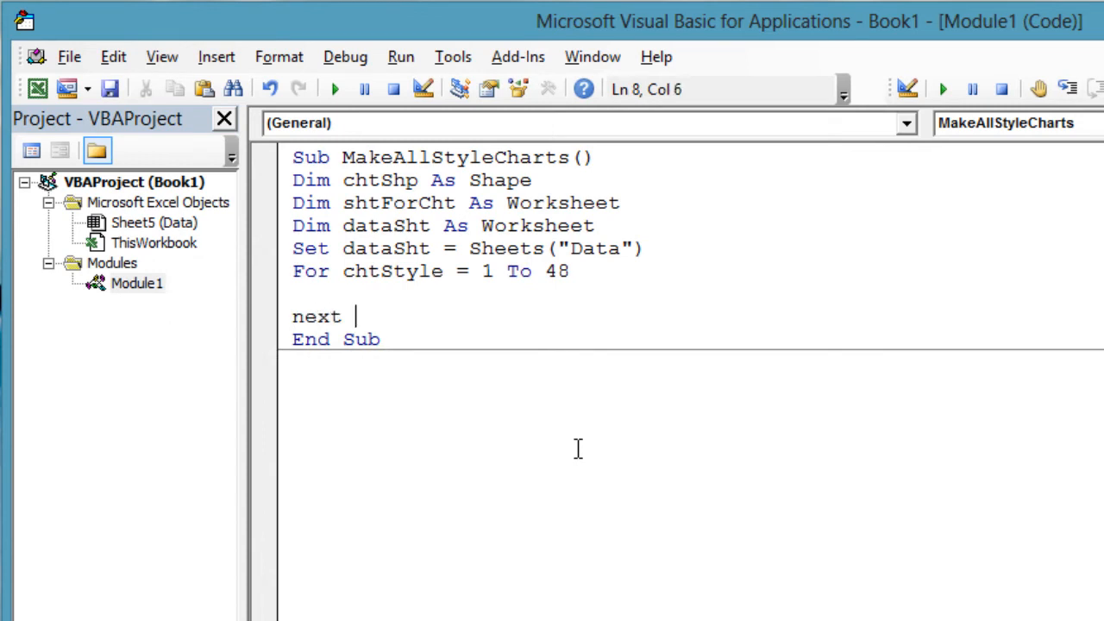
pyautogui.write('chtStyle')
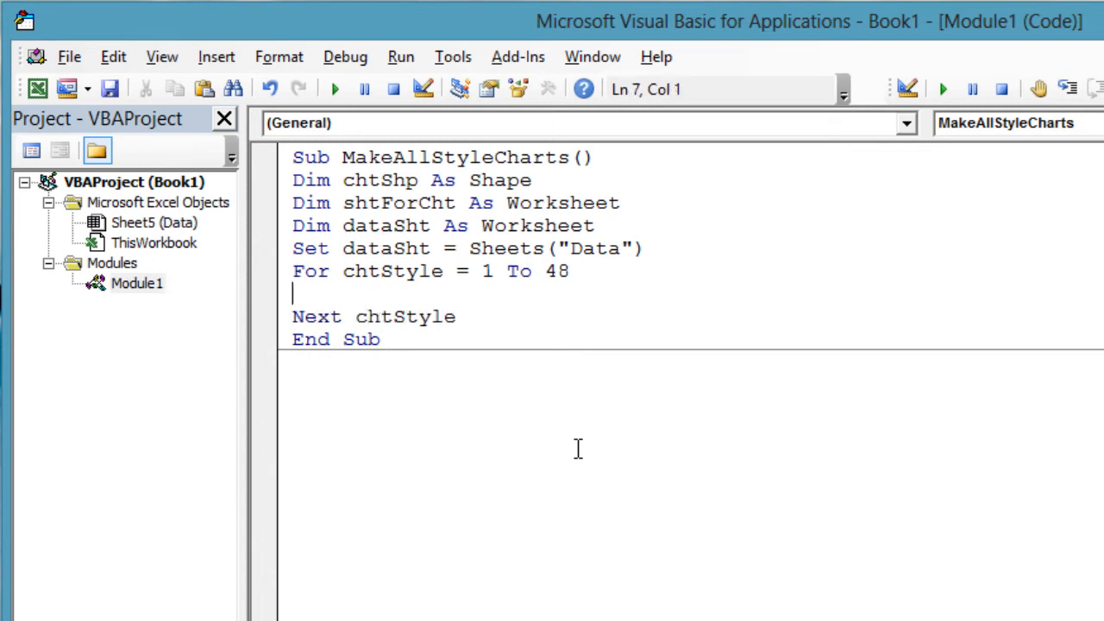
# - Inside the loop, select dataSht and Set chtShp = dataSht.Shapes.AddChart2(chtStyle, xlLine)
pyautogui.write('dataSht.Select')
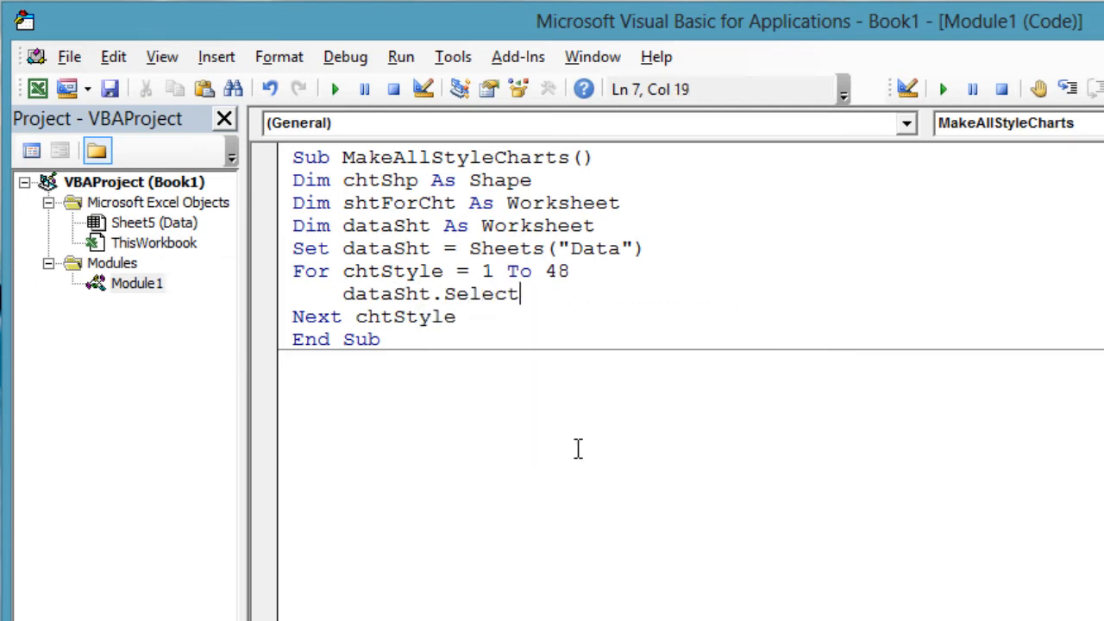
pyautogui.write('s')
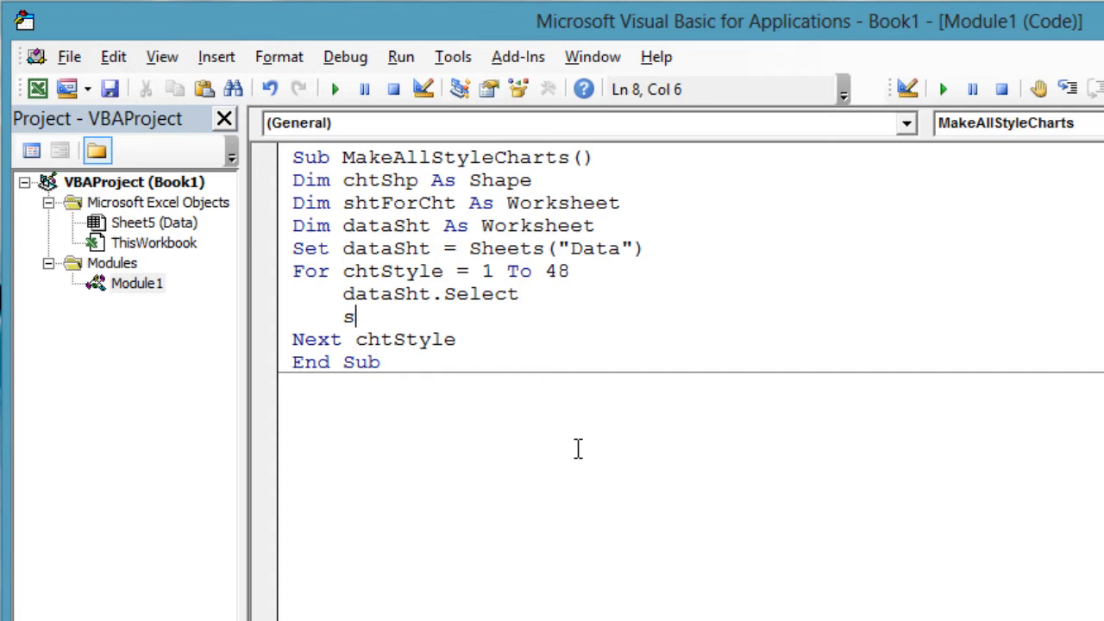
pyautogui.write('et chtShp')
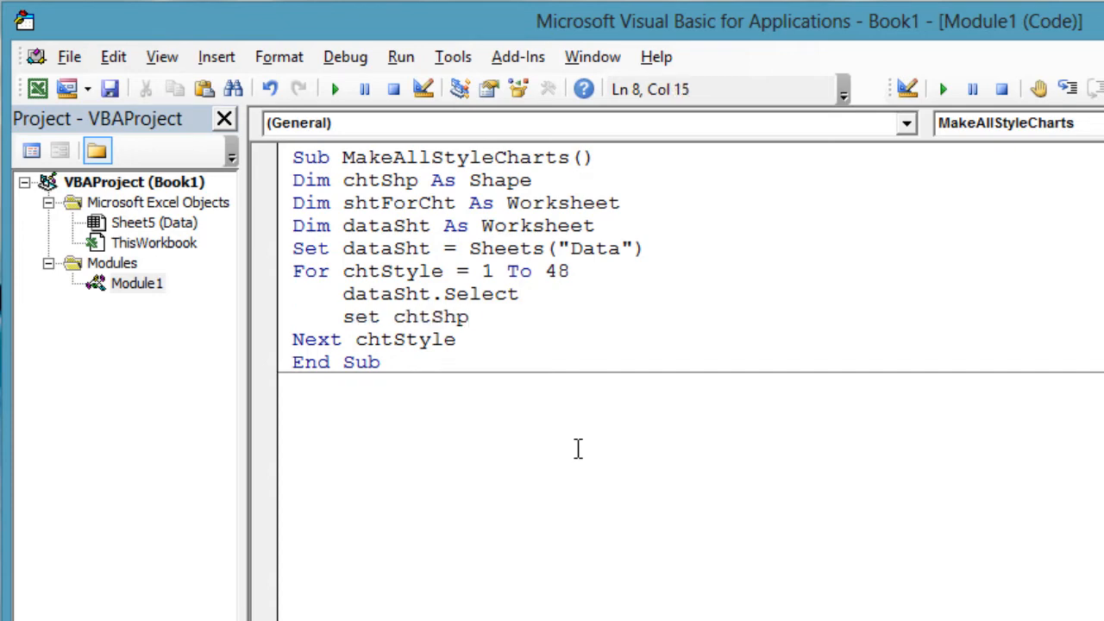
pyautogui.write('= dataSht.')
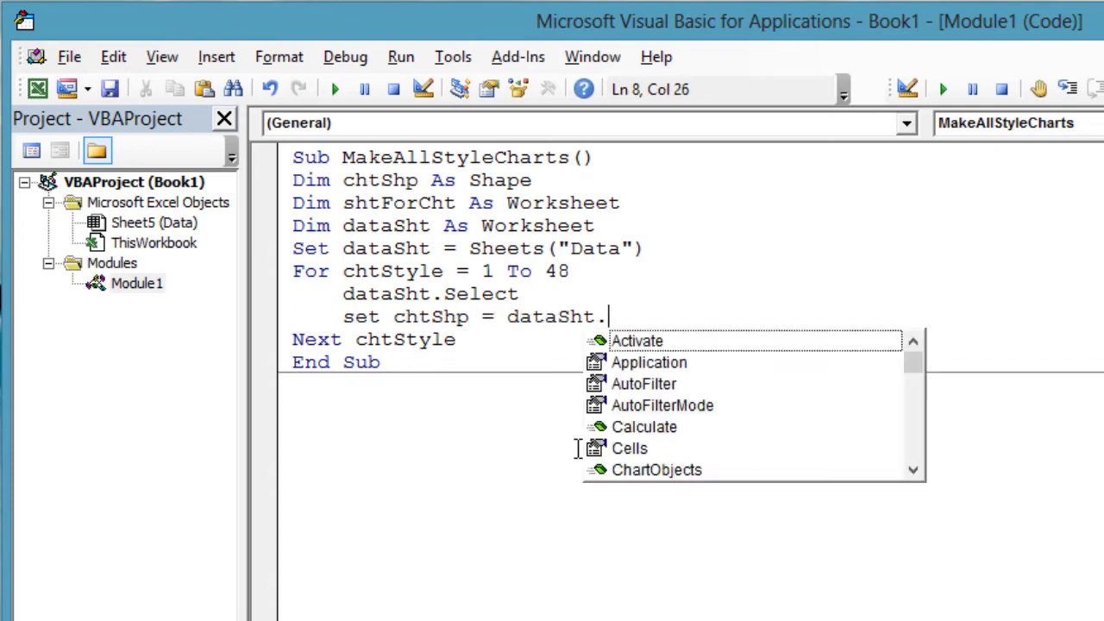
pyautogui.write('Shapes.AddChart2(cht')
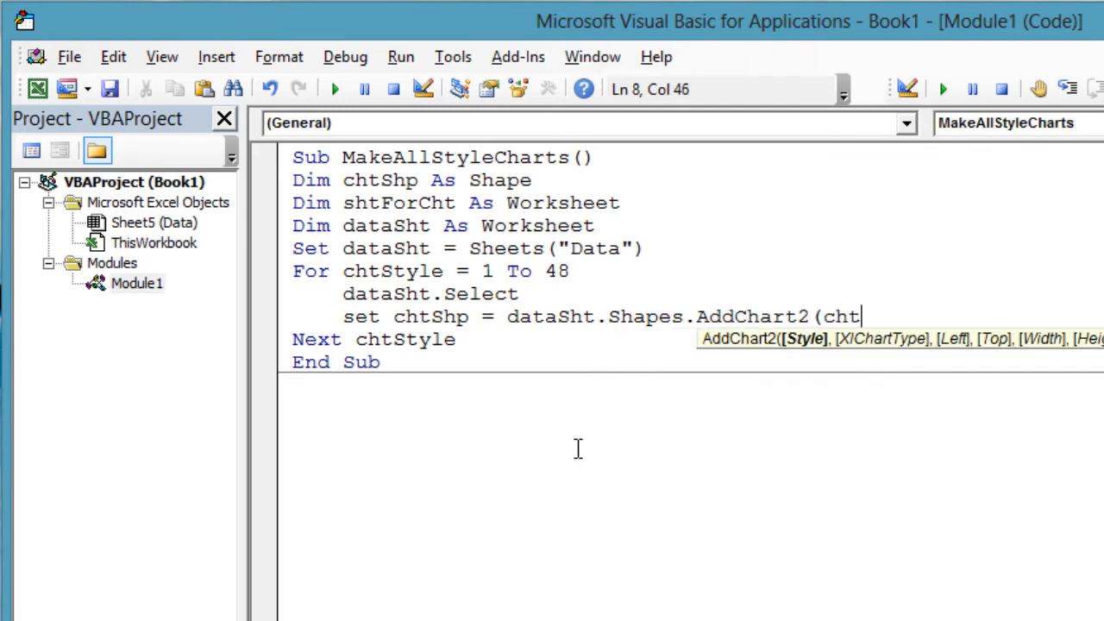
pyautogui.write('Style, xlLine)')
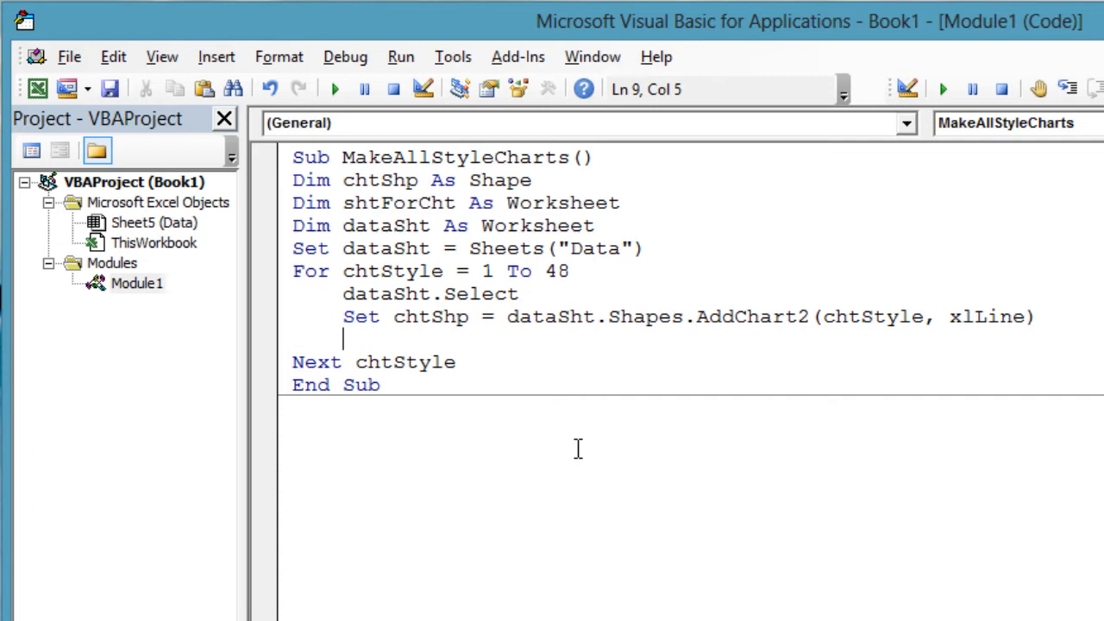
# - Add chtShp.Select and ActiveChart.SetSourceData Source:=Range("Data!A1:B3") inside the loop
pyautogui.write('cht')
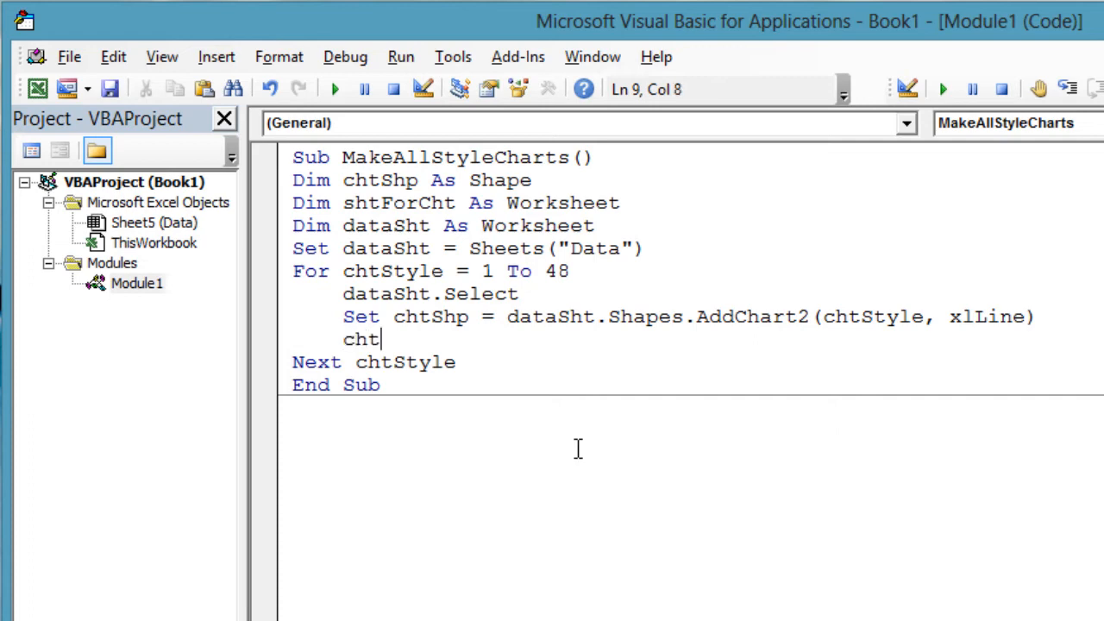
pyautogui.write('hShp.Select')
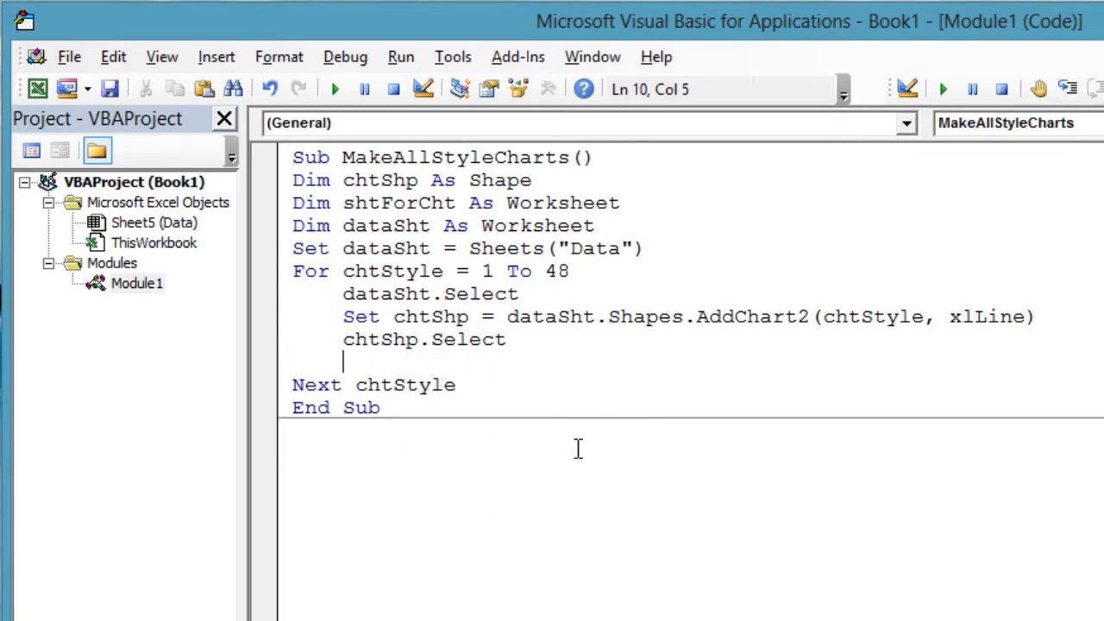
pyautogui.write('ActiveChart.SetSourceData Source')
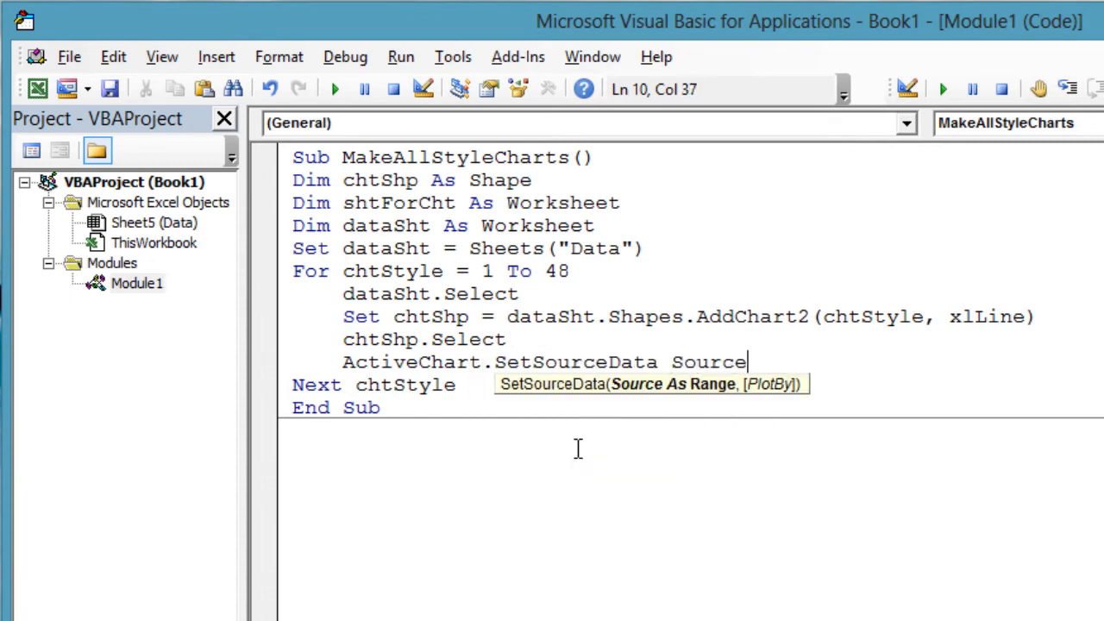
pyautogui.write(':=Range')
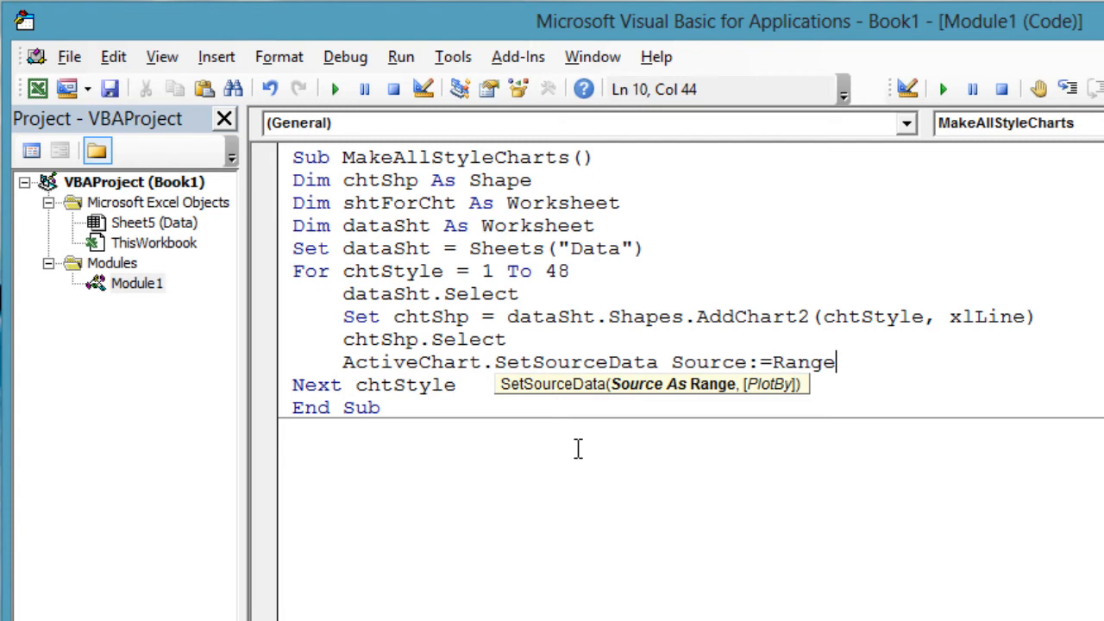
pyautogui.write('("Da')
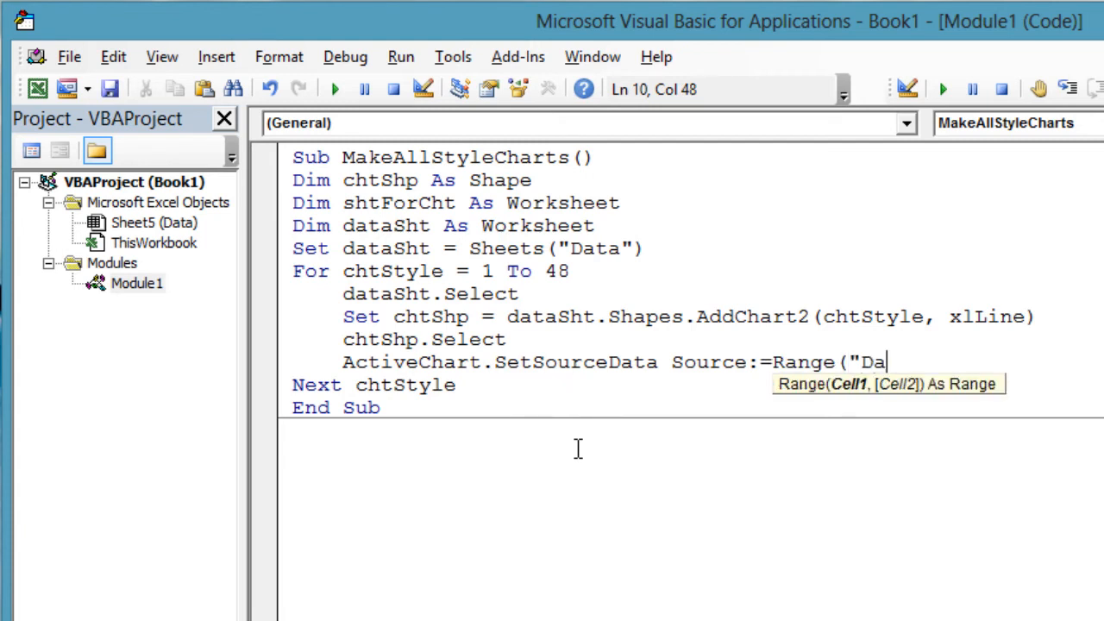
pyautogui.write('ta!A1:')
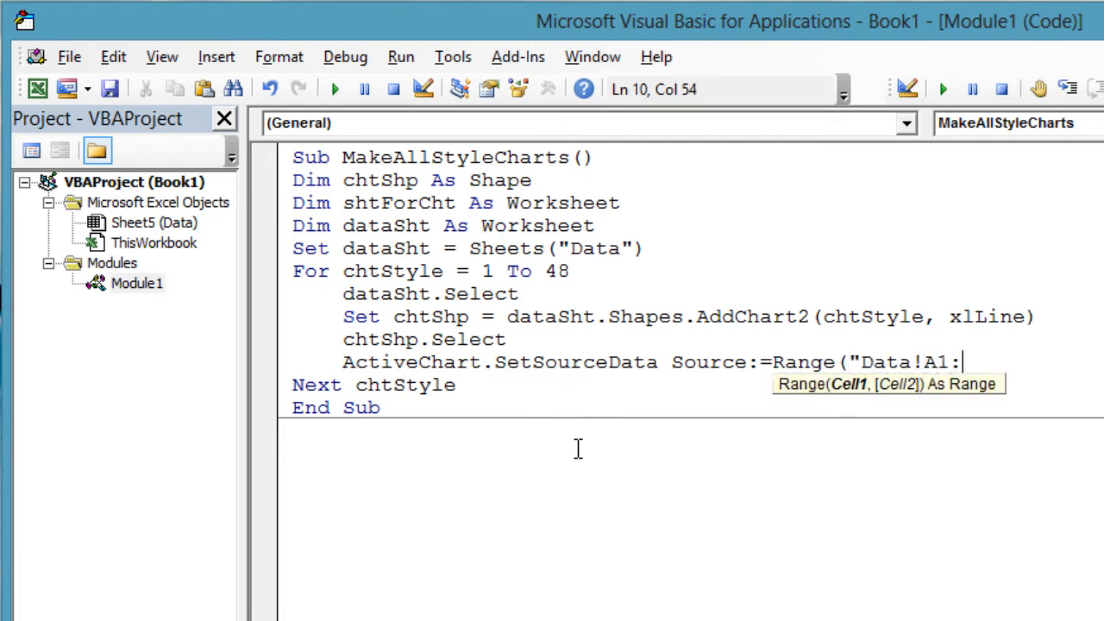
pyautogui.write('B3")')
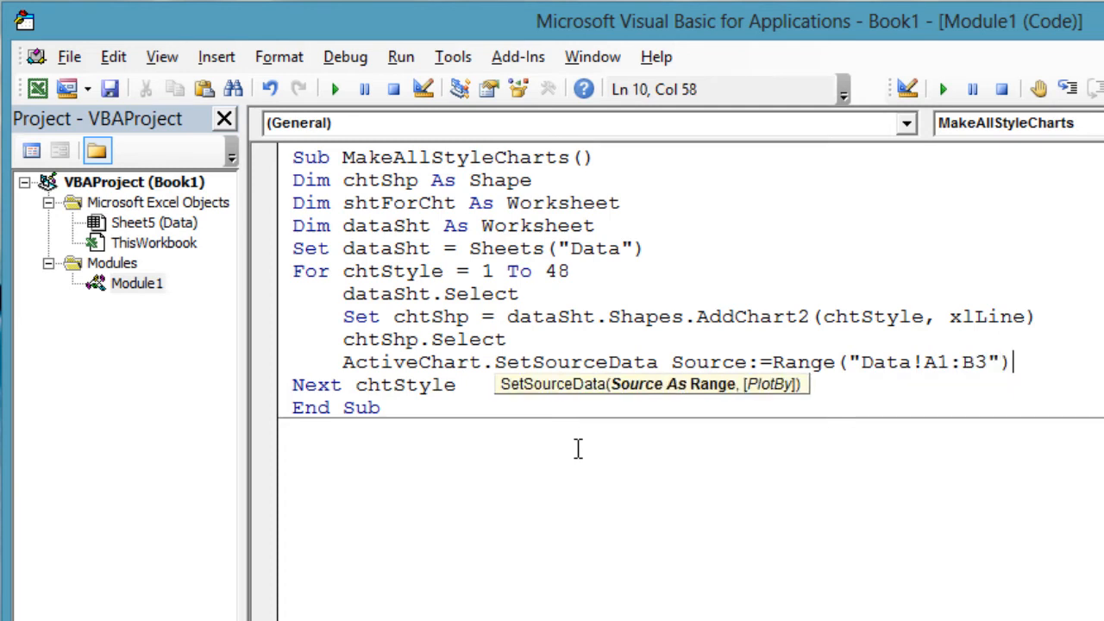
pyautogui.press('Return')
pyautogui.write('ActiveChart.ChartTitle.Text')
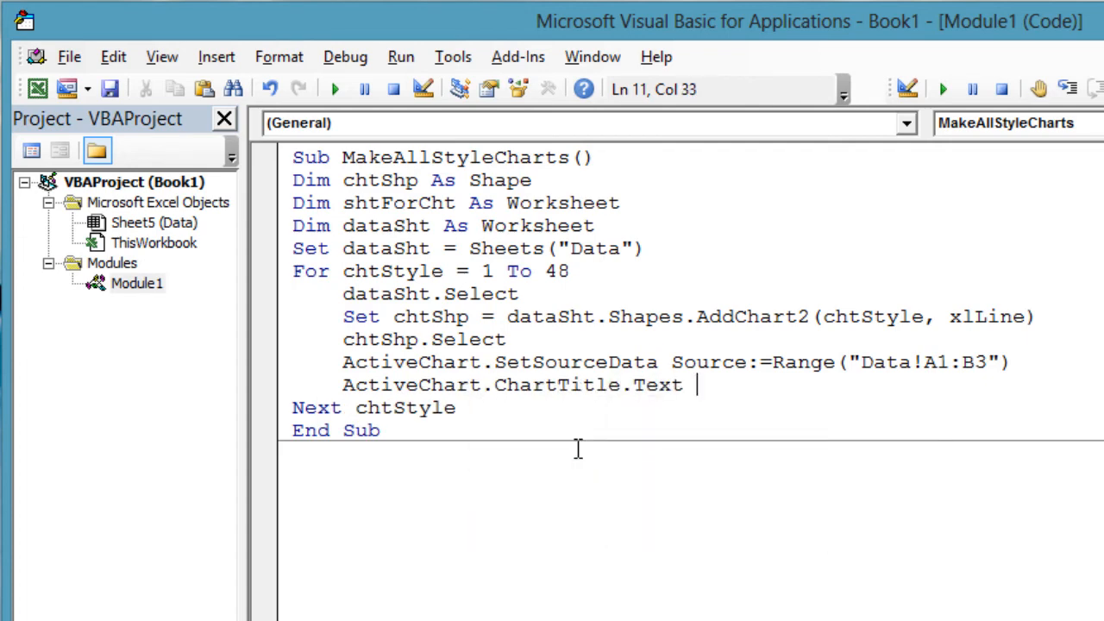
# - Title each chart "Chart style " & chtStyle, cut it and add a new sheet shtForCht
pyautogui.write('= "Chart style " & chtStyle')
pyautogui.write('chtShp')
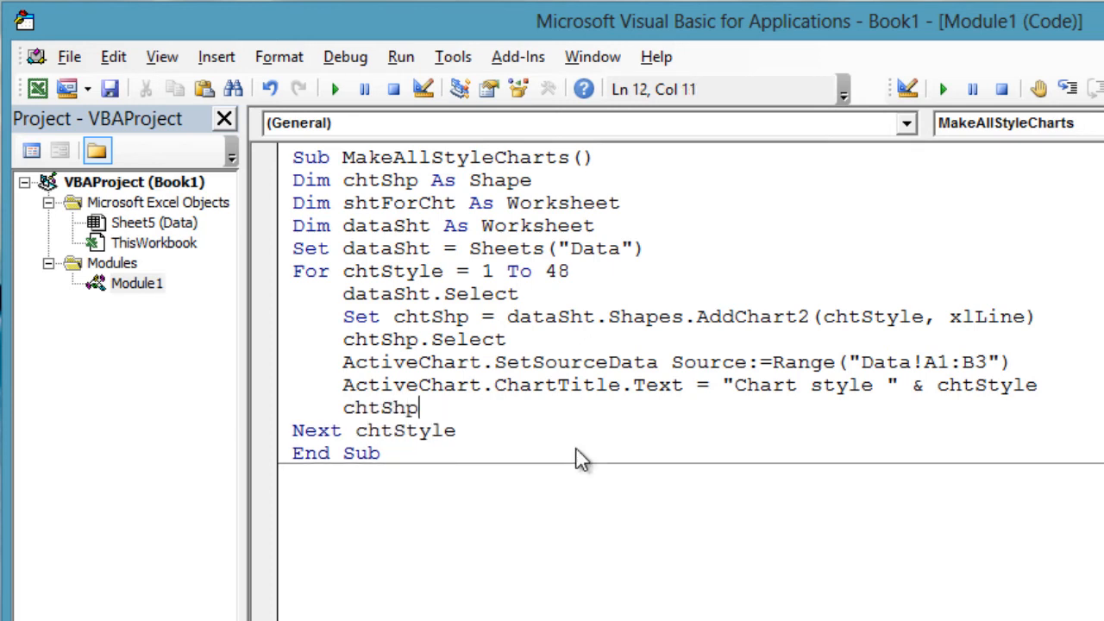
pyautogui.write('.Cut')
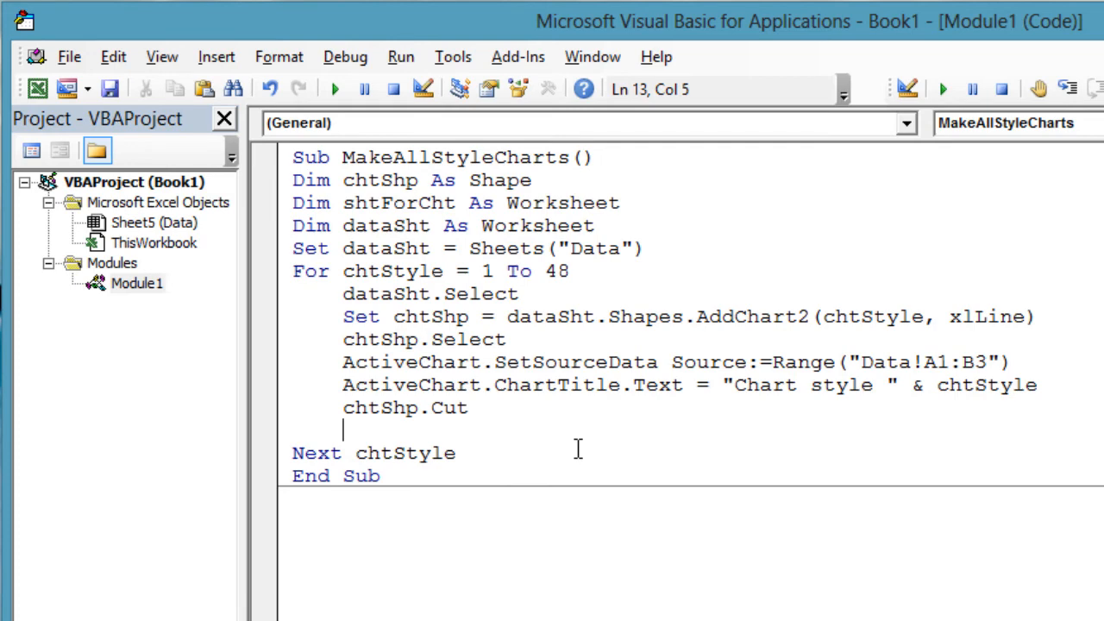
pyautogui.write('set shtForCht = Sheets')
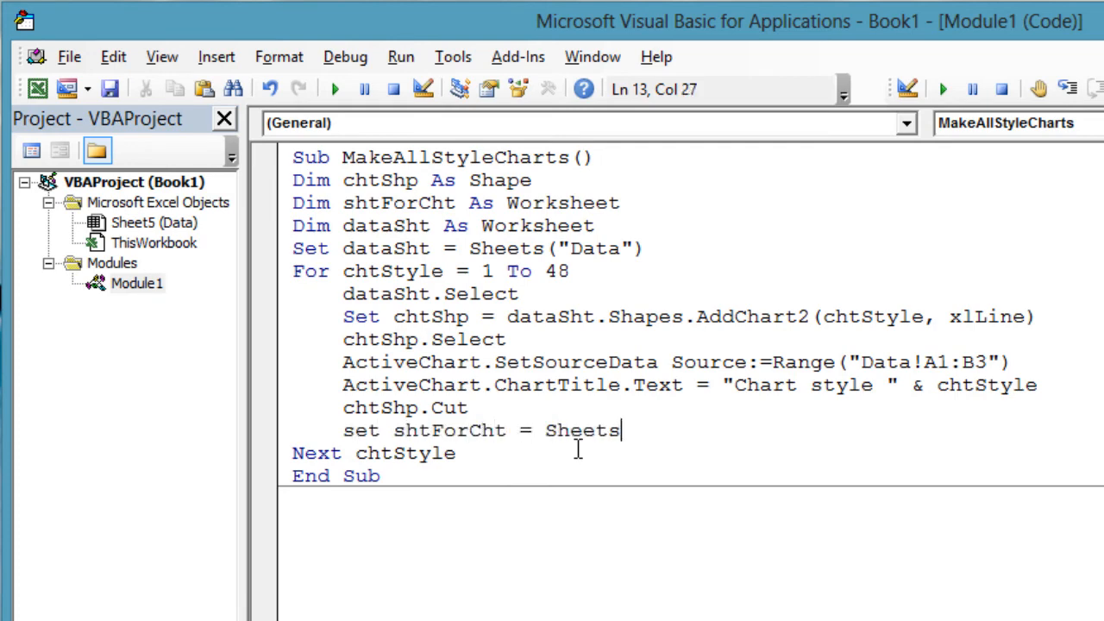
pyautogui.write('.Add')
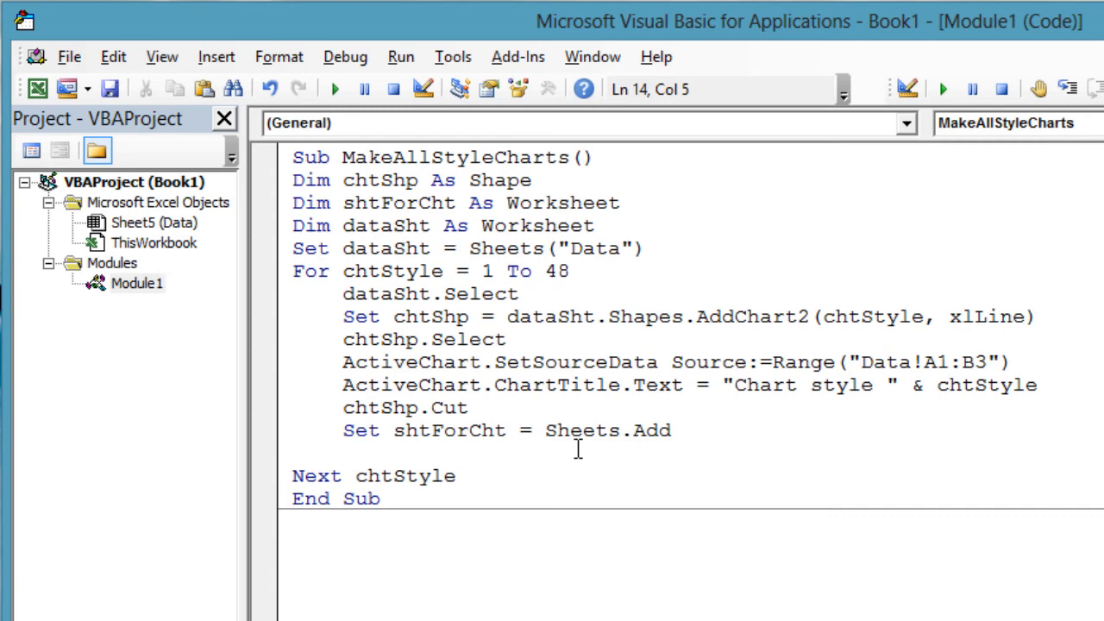
# - Name the new sheet "Chart style" plus the number and paste the chart onto it
pyautogui.write('shtForC')
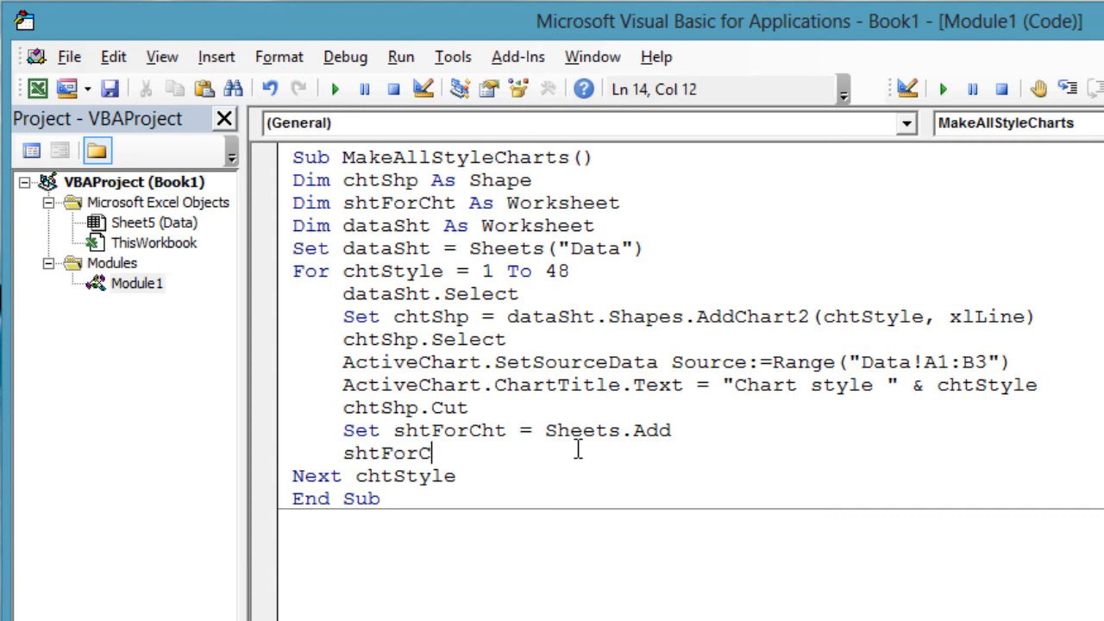
pyautogui.write('ht.Name = "')
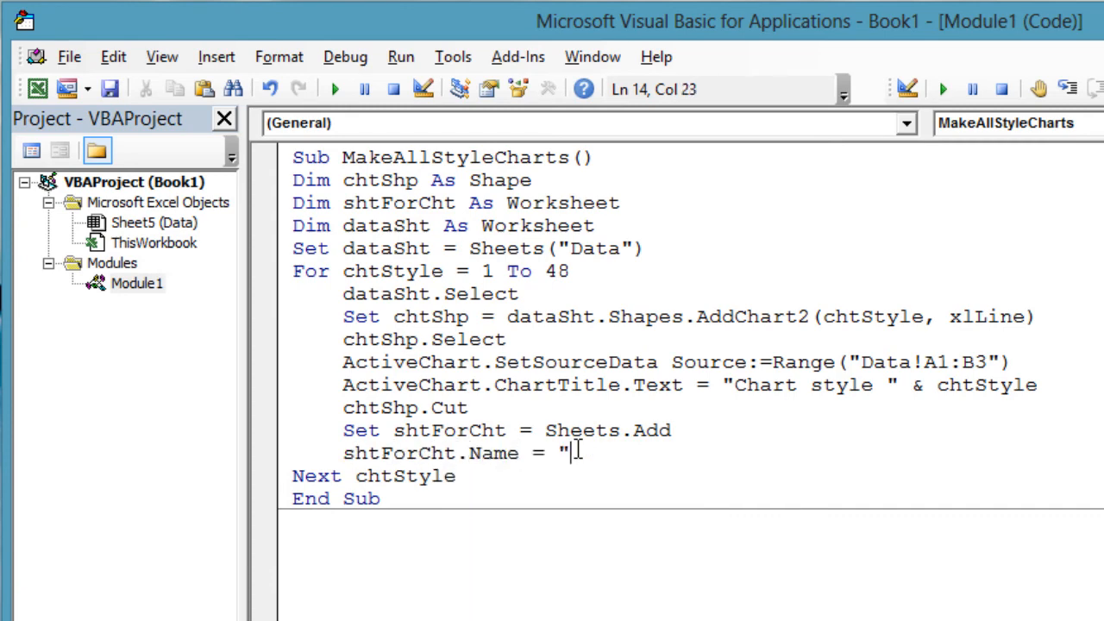
pyautogui.write('Chart style')
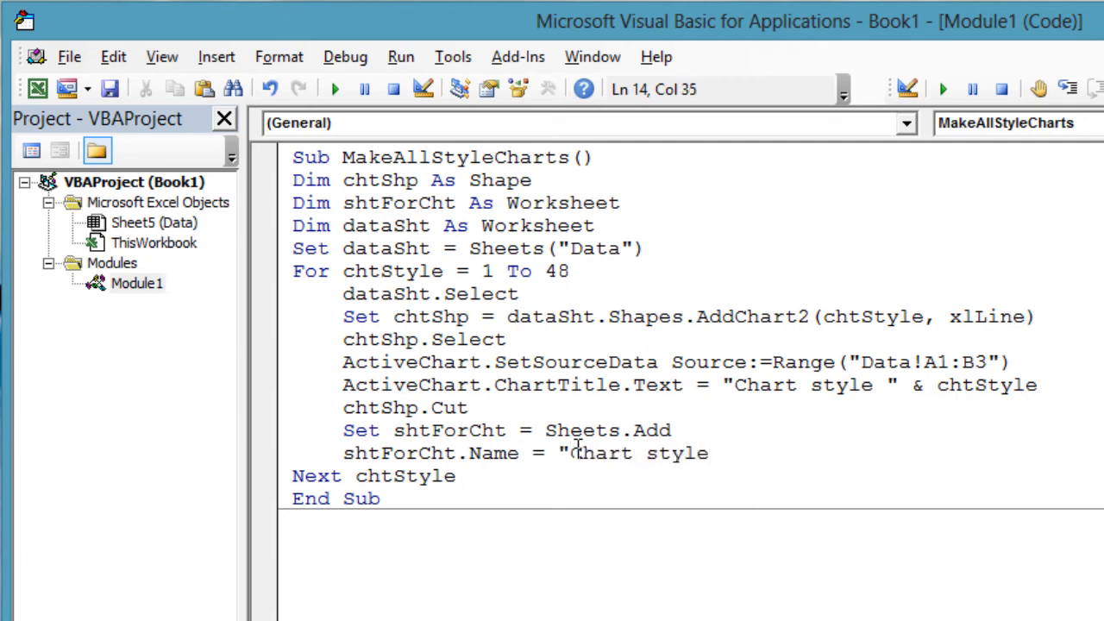
pyautogui.press('enter')
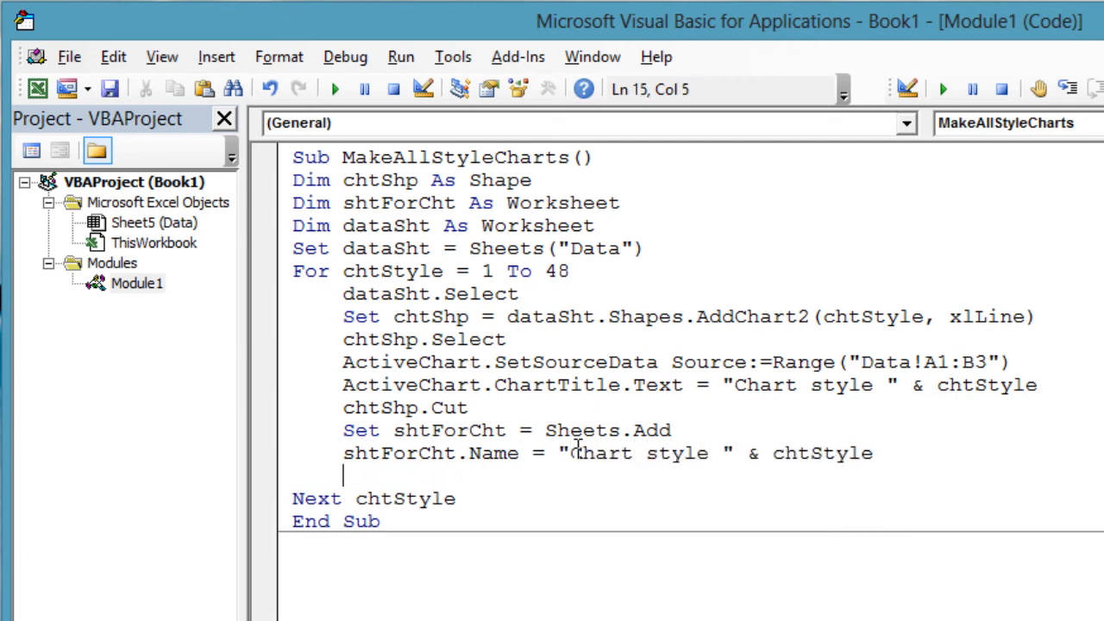
pyautogui.write('s')
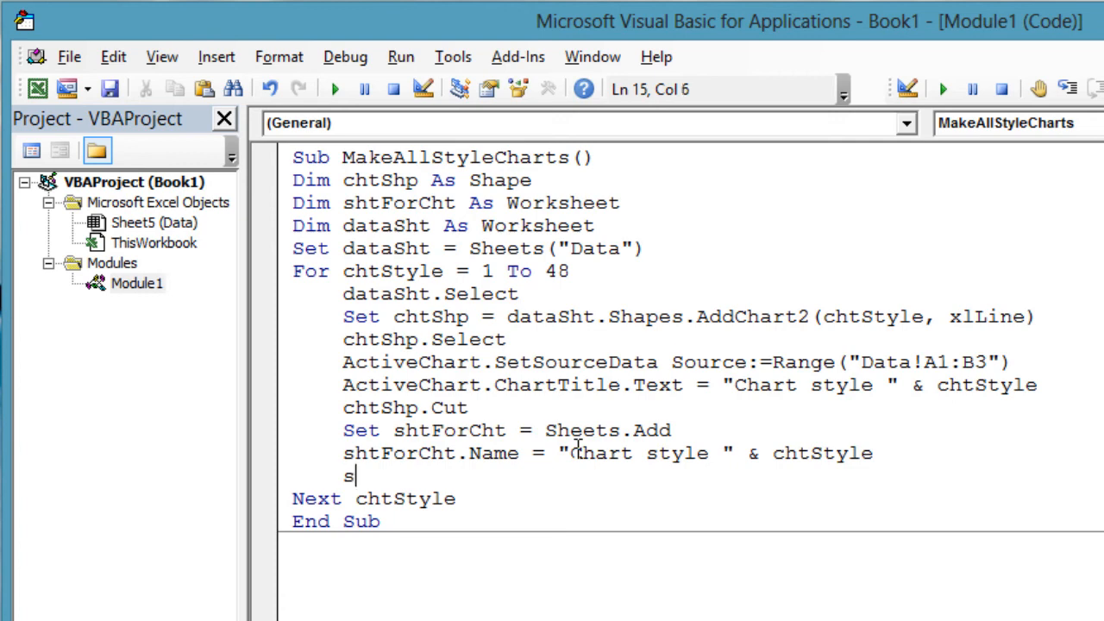
pyautogui.write('htForCht')
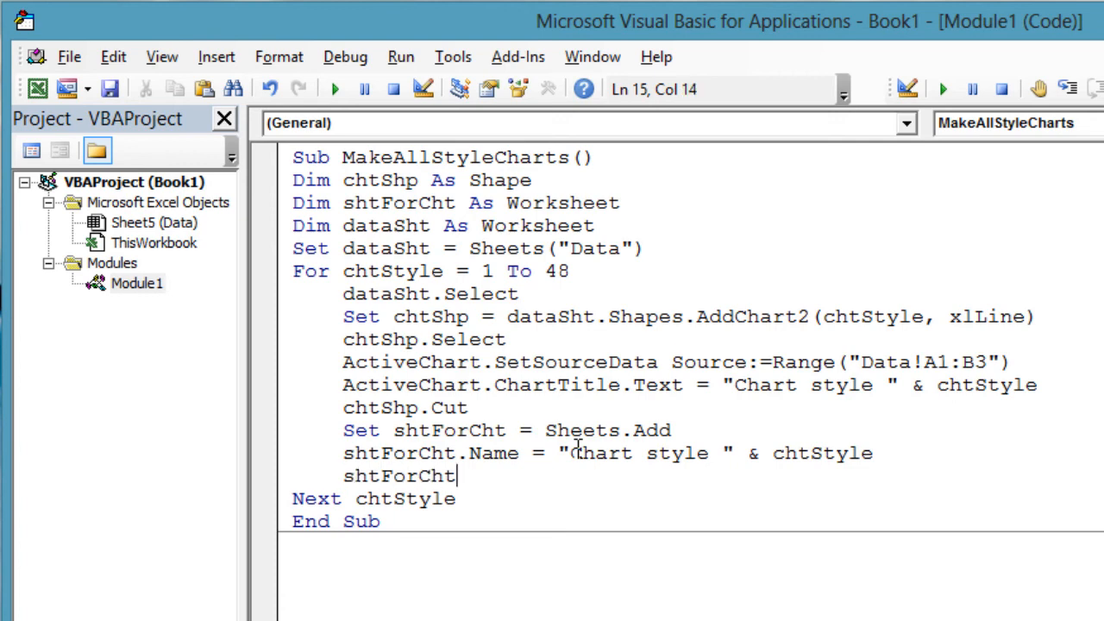
pyautogui.write('.Paste')
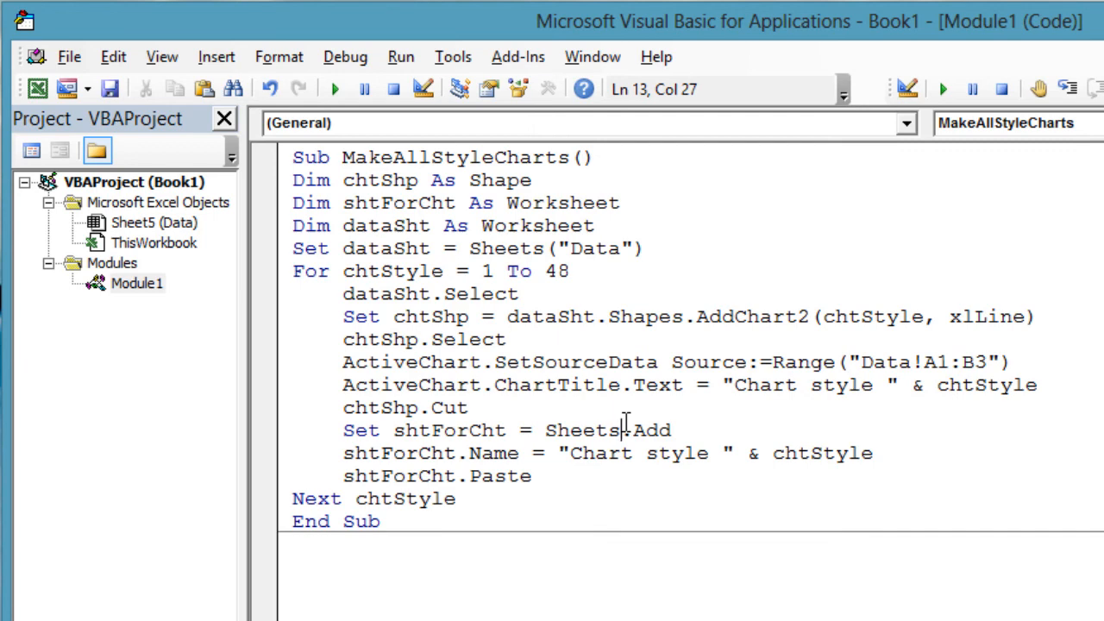
# - Run the MakeAllStyleCharts macro
pyautogui.click(514, 384)
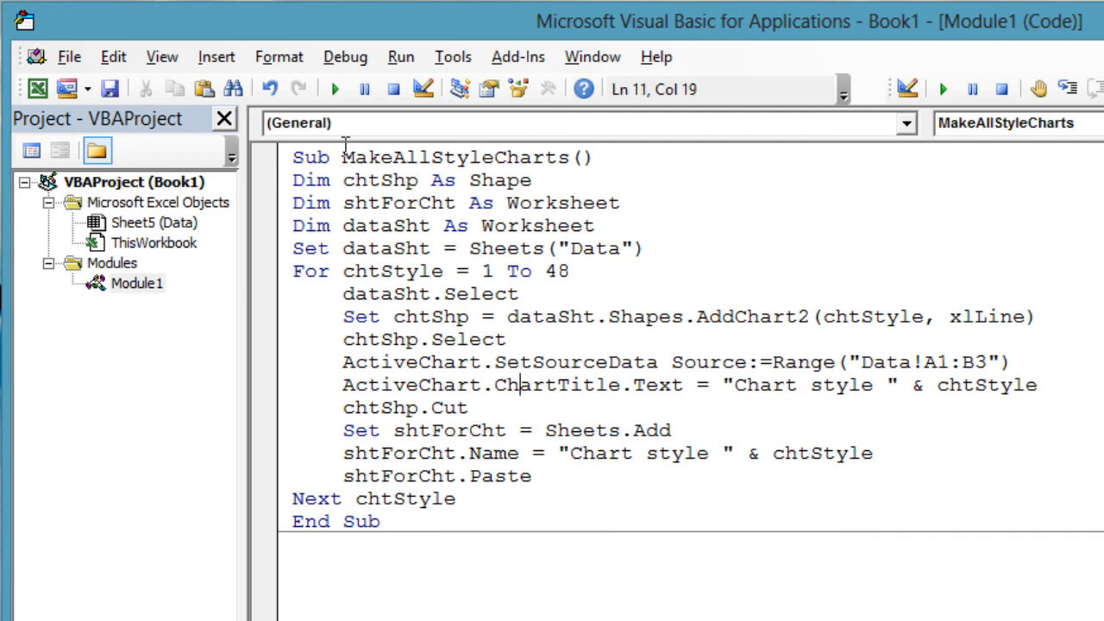
pyautogui.click(335, 90)
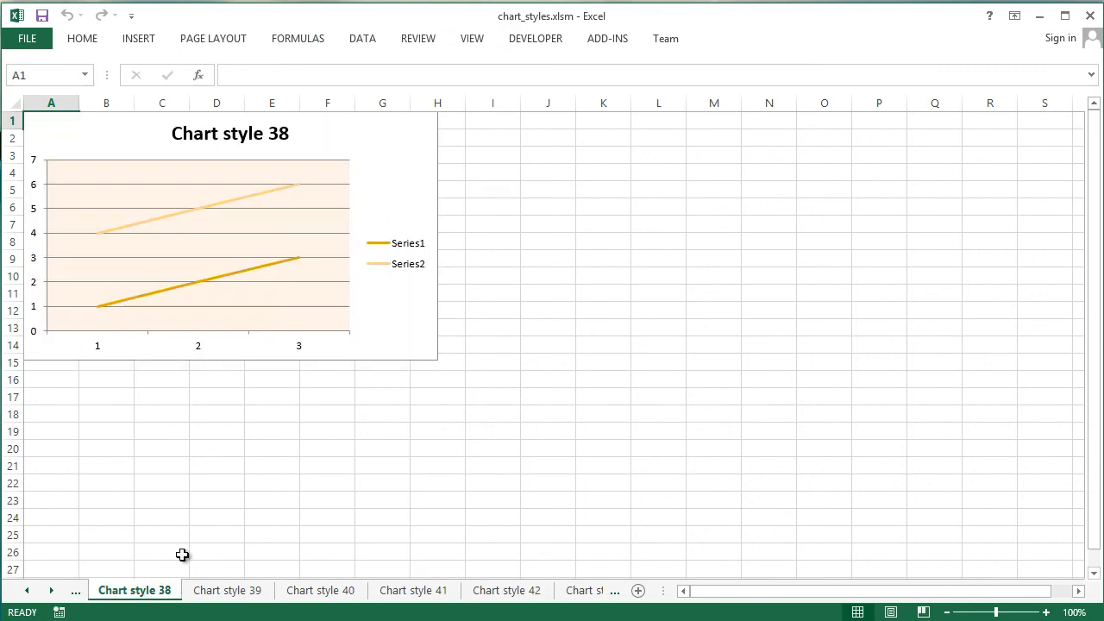
# - Scroll the sheet tabs back to reach the Chart style 16 sheet
pyautogui.click(26, 589)
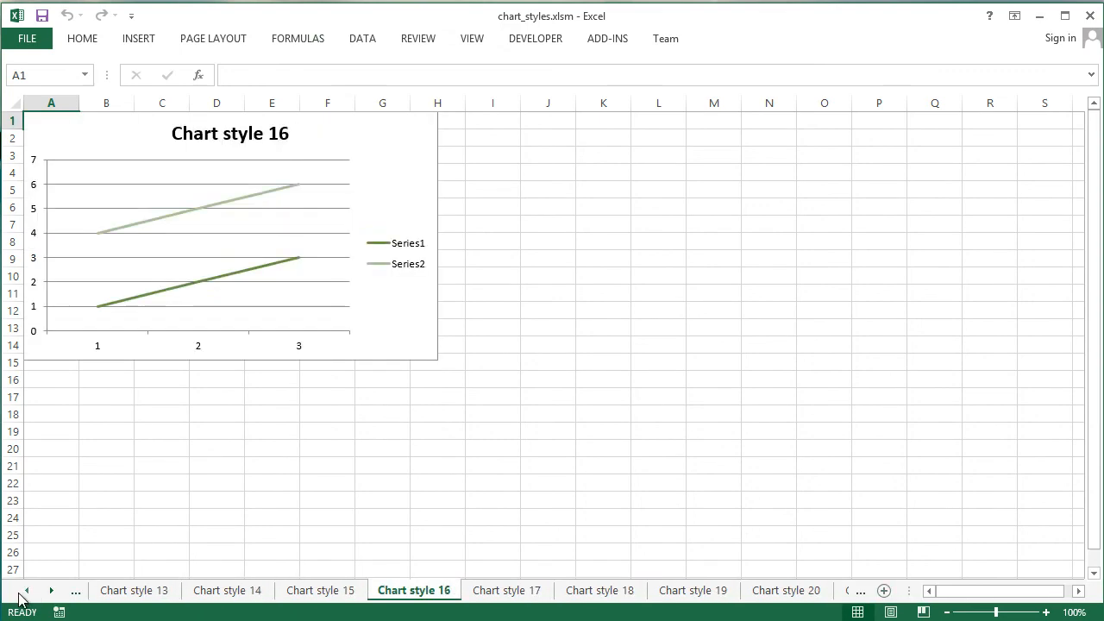